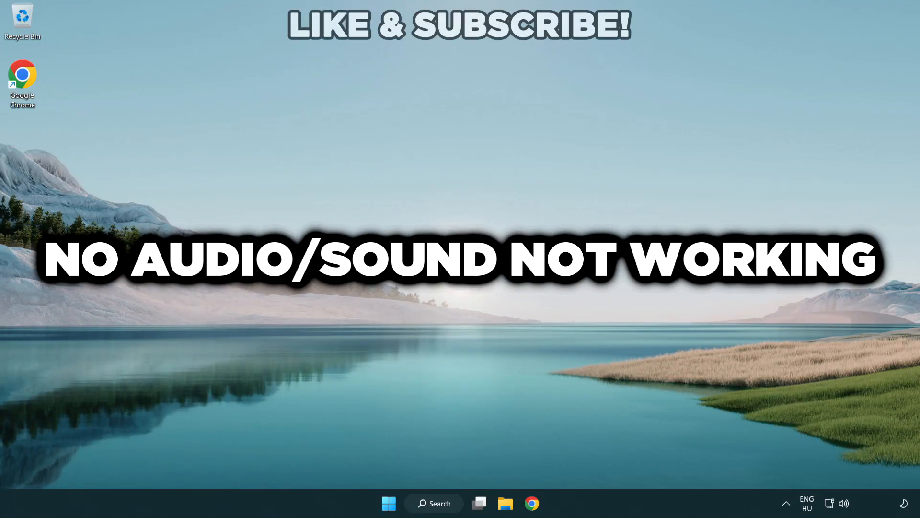
mouse_move(512, 296)
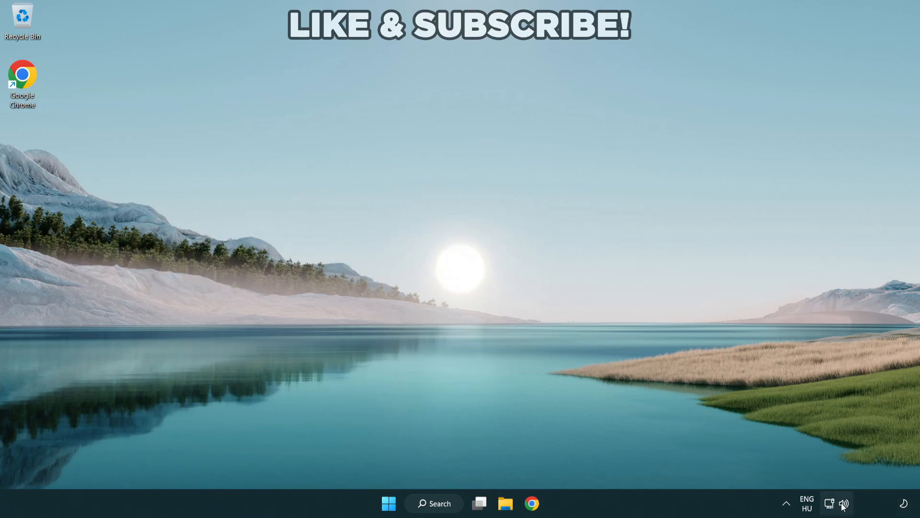
- Switch the sound output to Speakers (High Definition Audio Device) from the tray volume controls
left_click(829, 503)
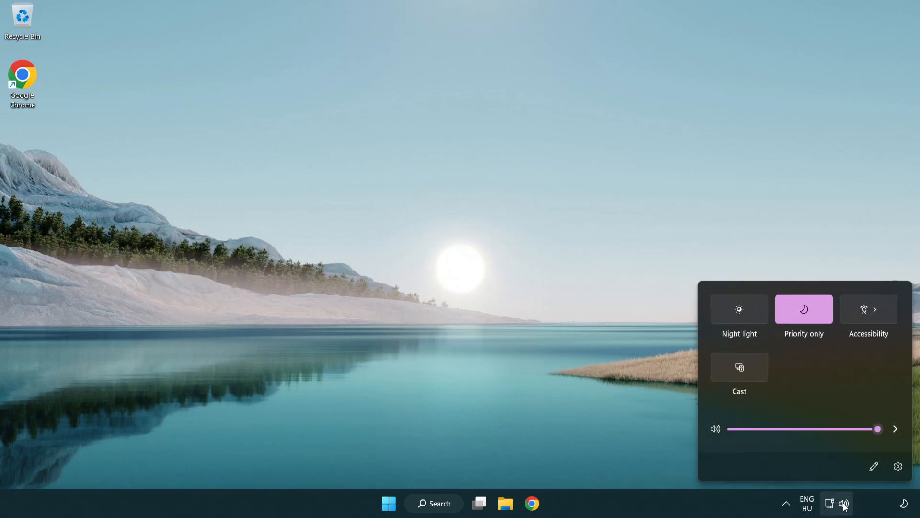
mouse_move(894, 429)
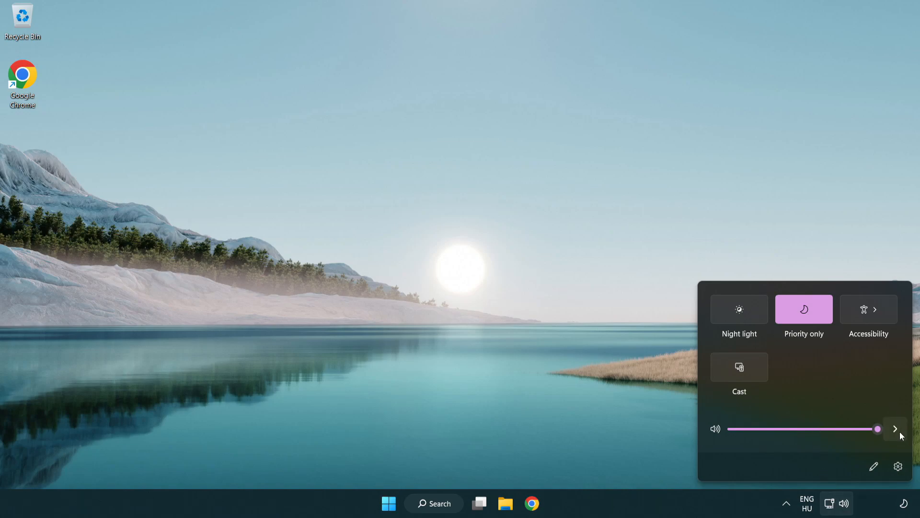
mouse_move(895, 428)
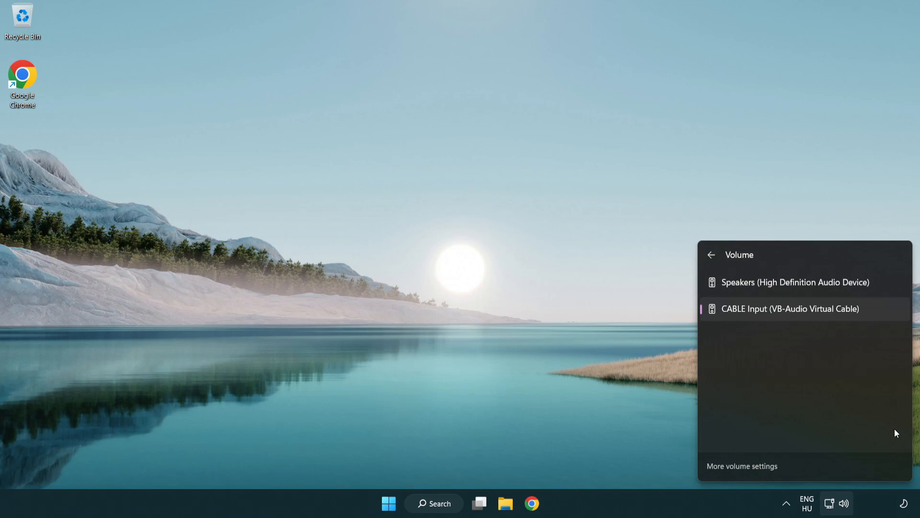
mouse_move(839, 282)
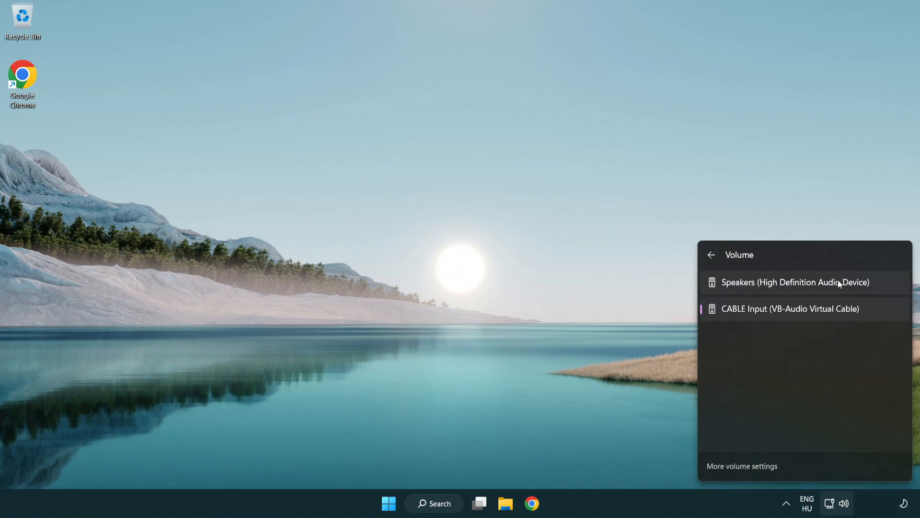
mouse_move(883, 289)
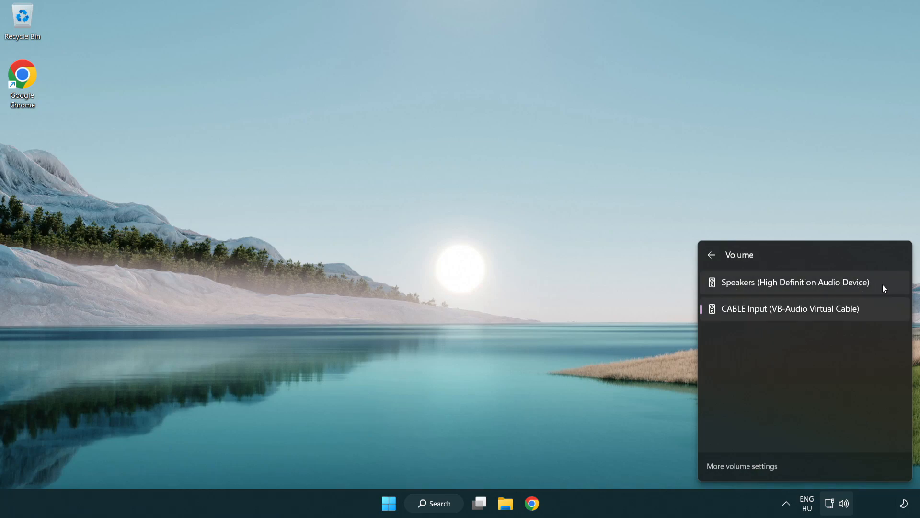
left_click(795, 282)
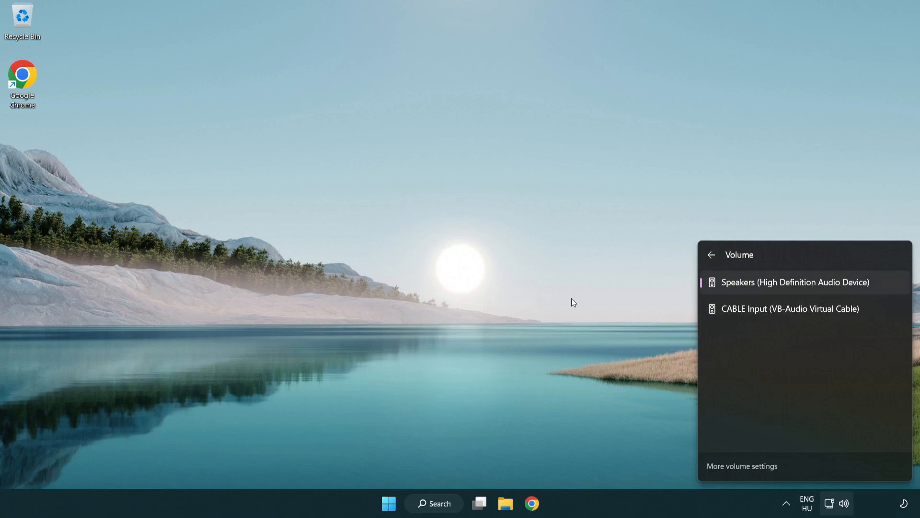
left_click(482, 276)
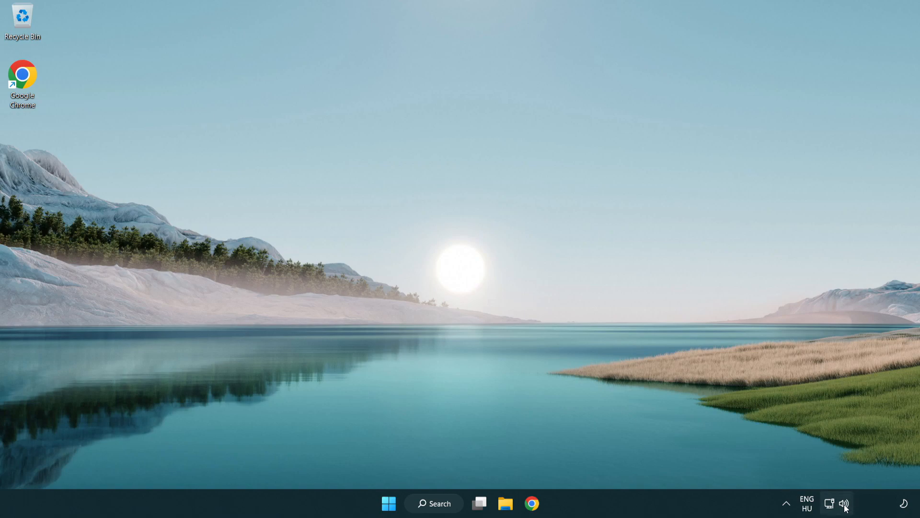
- Reset sound devices and app volumes to recommended defaults in Volume mixer, then close Settings
right_click(844, 504)
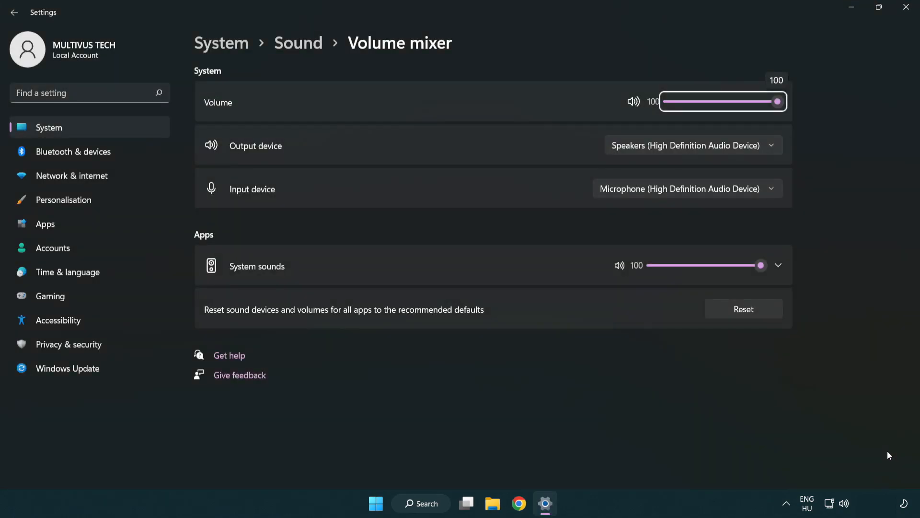
mouse_move(205, 323)
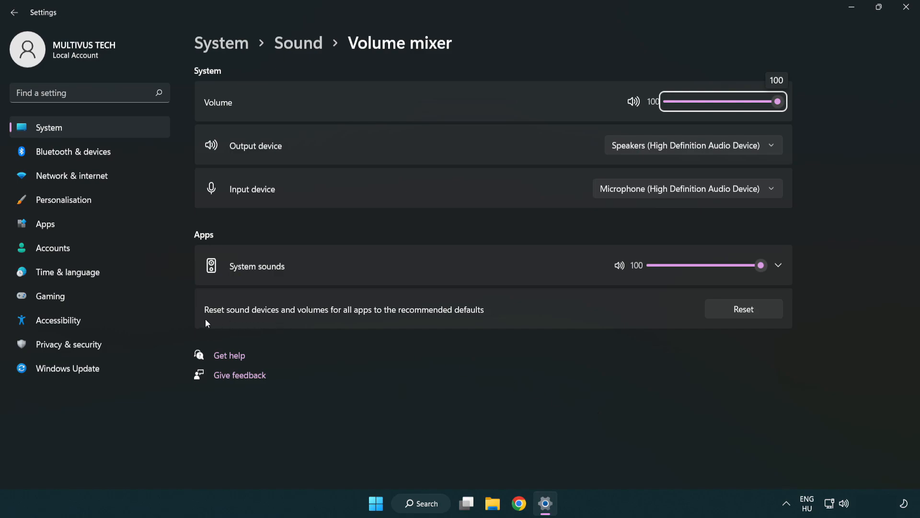
mouse_move(449, 318)
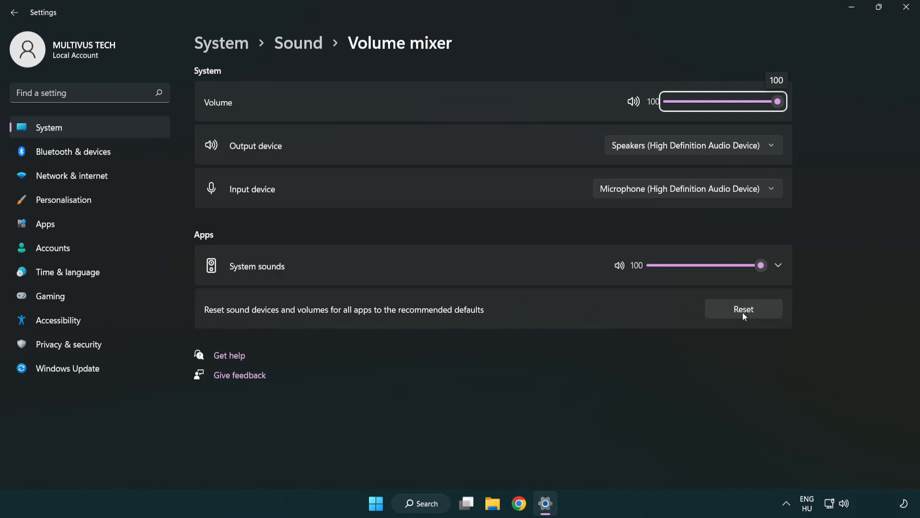
left_click(743, 309)
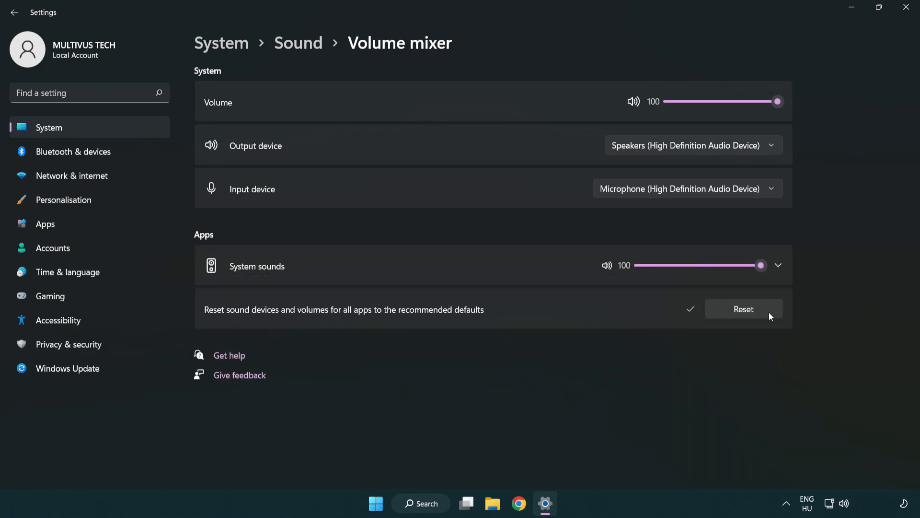
mouse_move(699, 328)
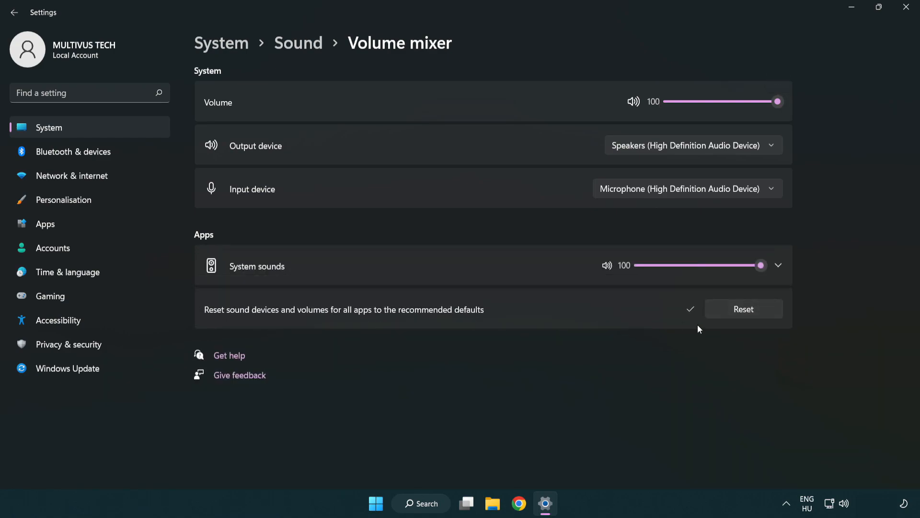
mouse_move(907, 11)
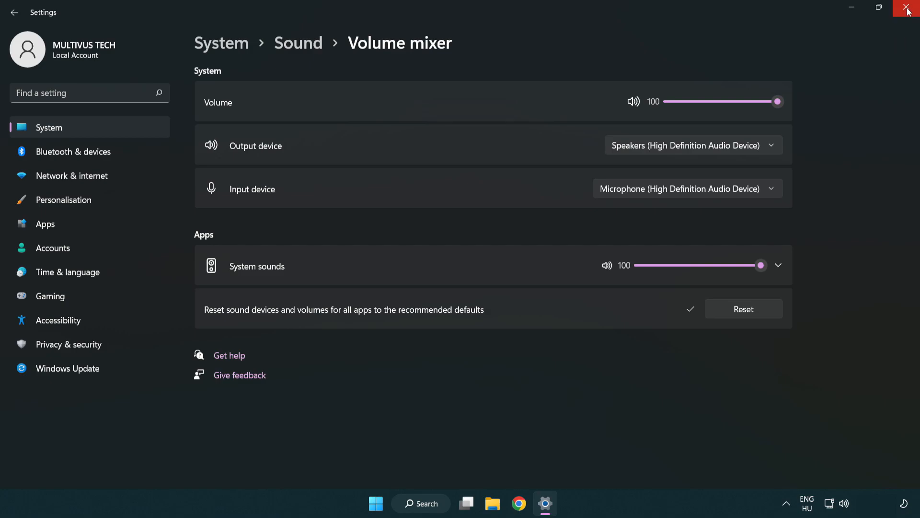
mouse_move(908, 11)
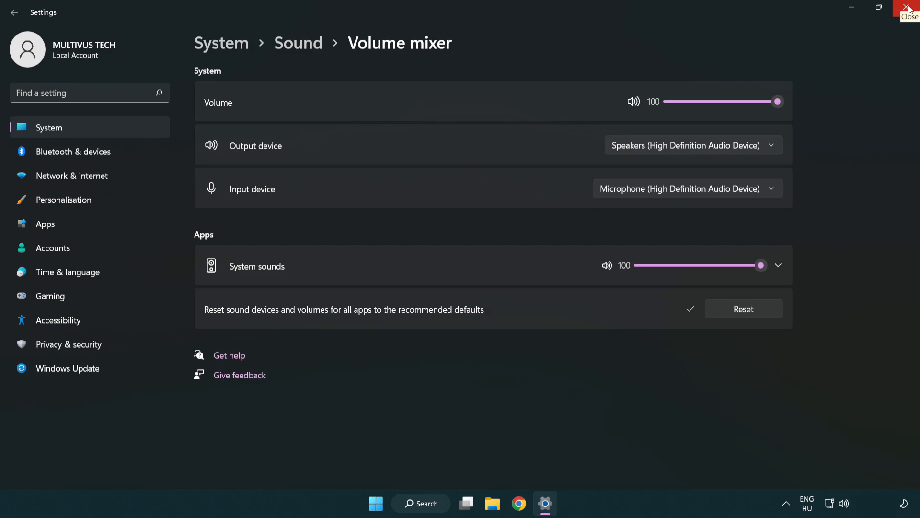
left_click(909, 9)
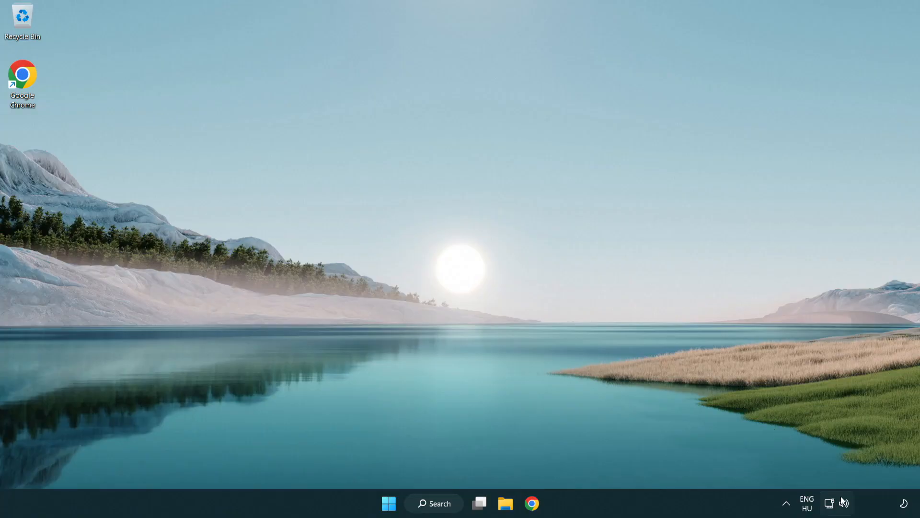
- Reach the Sound settings page from the tray icon and scroll down to the Advanced section
right_click(844, 504)
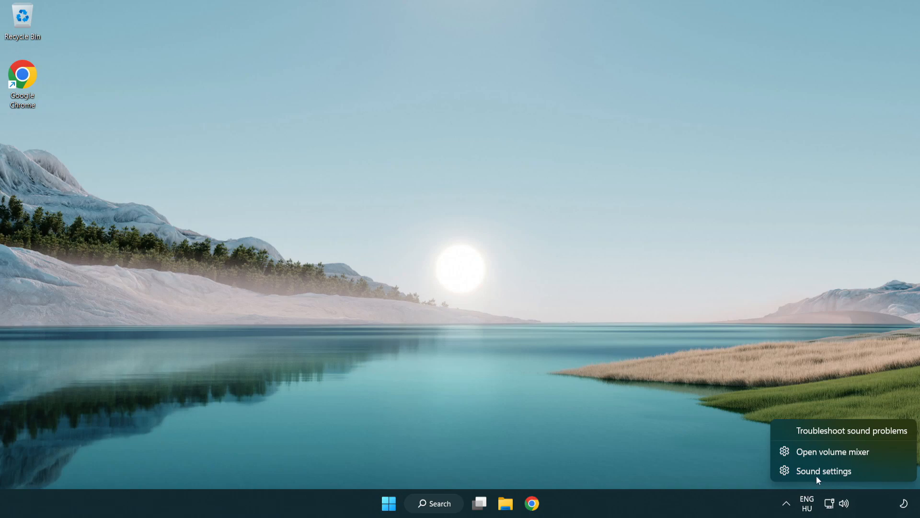
mouse_move(880, 479)
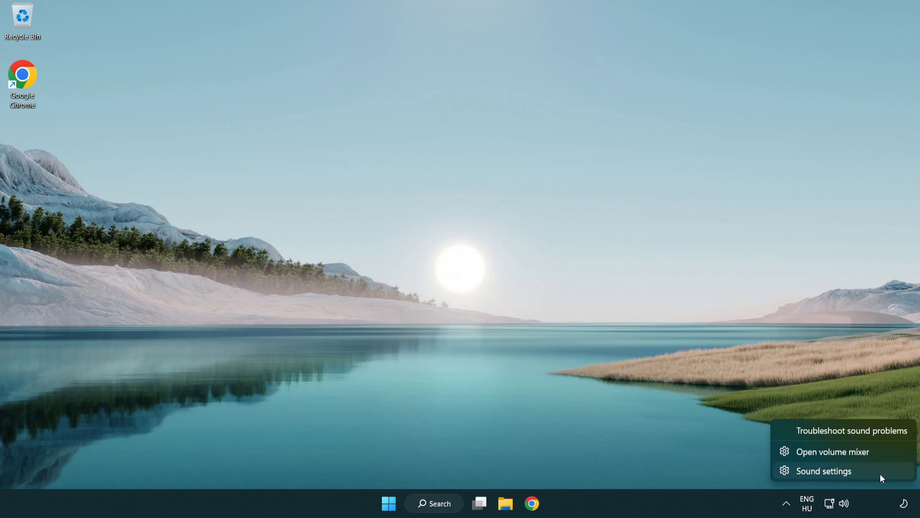
left_click(823, 470)
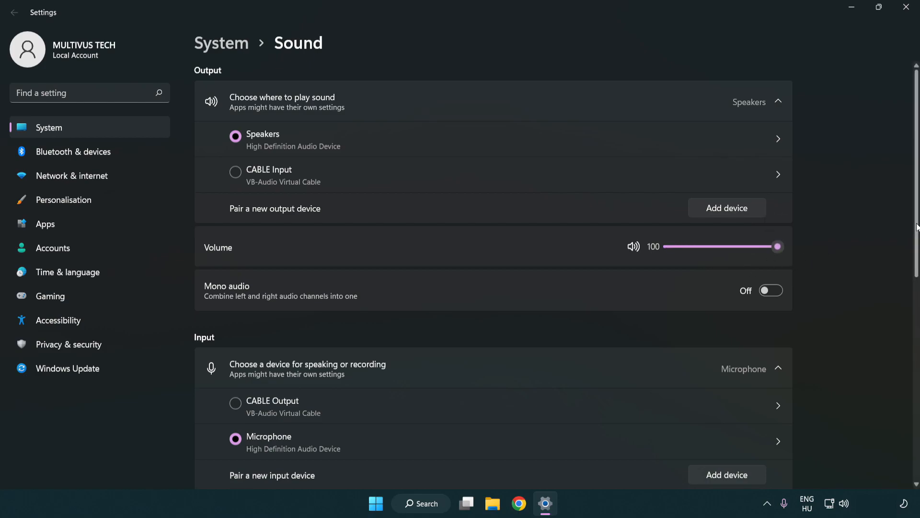
scroll("down", 3)
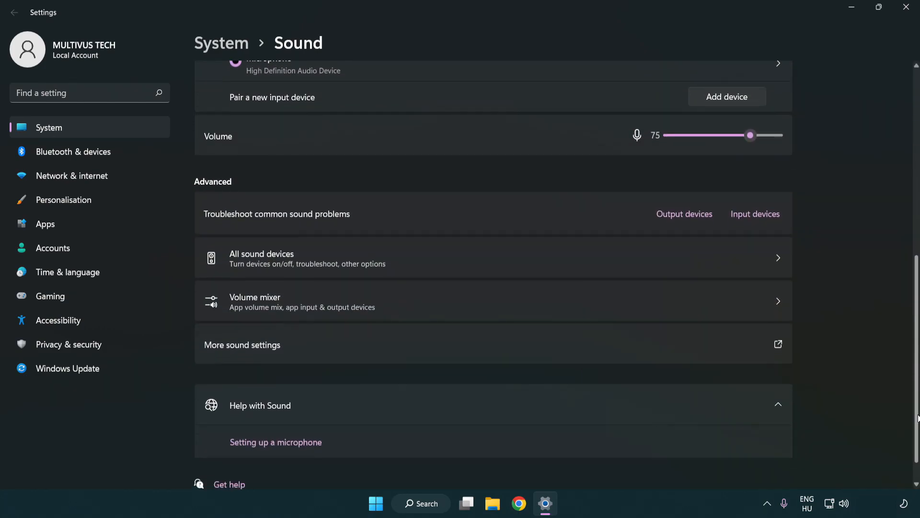
scroll("down", 3)
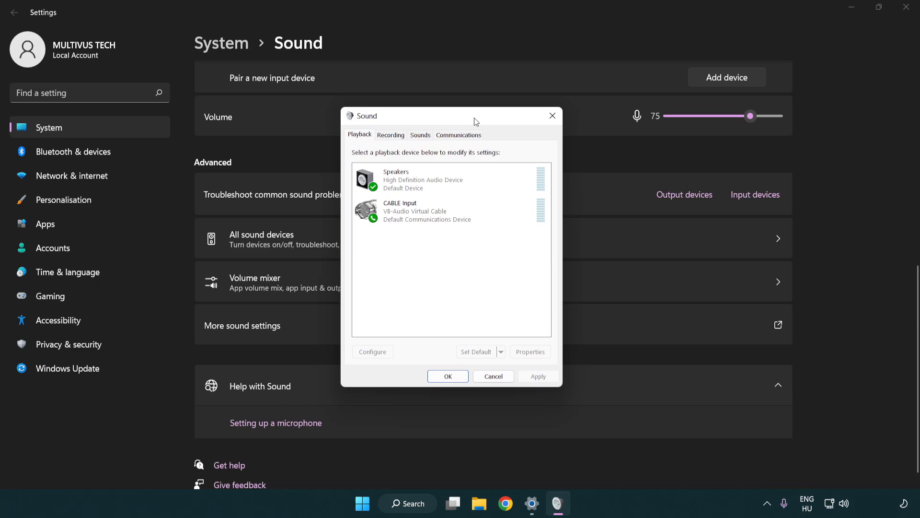
- Disable the CABLE Input playback device, leaving Speakers selected as the default
left_click(423, 213)
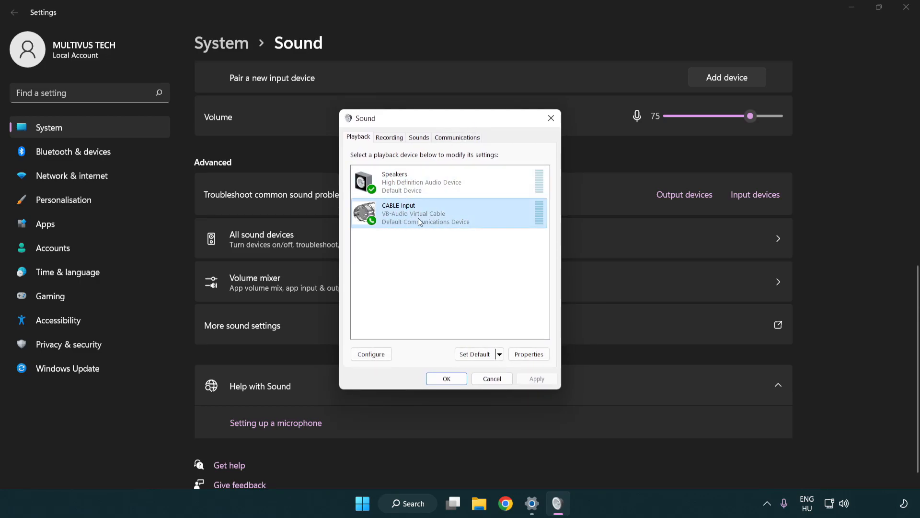
right_click(417, 213)
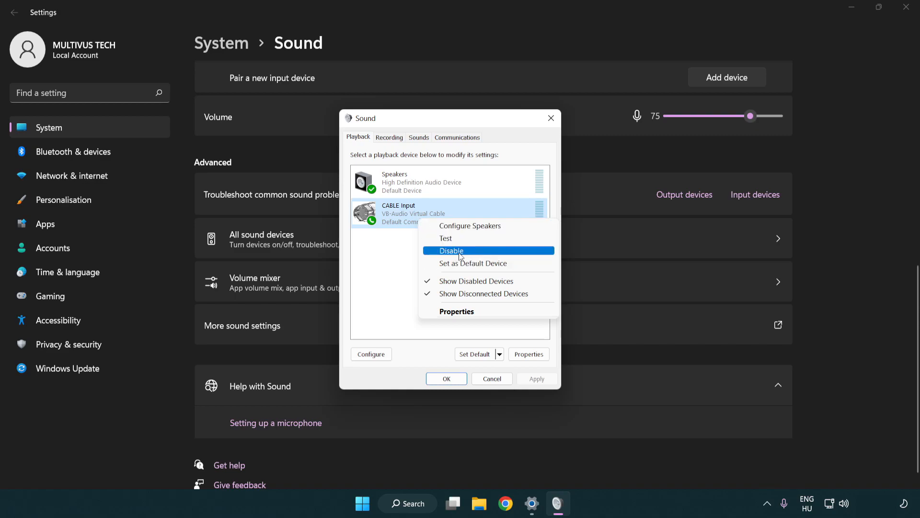
left_click(450, 250)
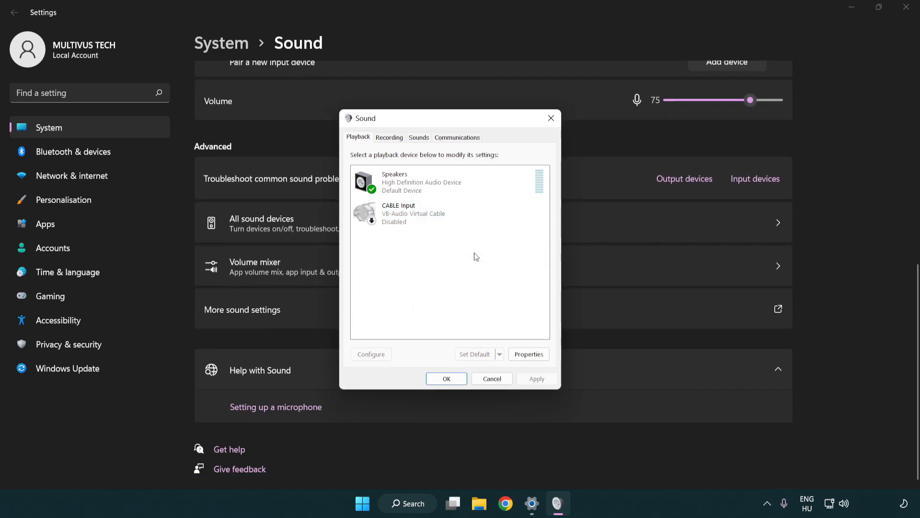
left_click(452, 182)
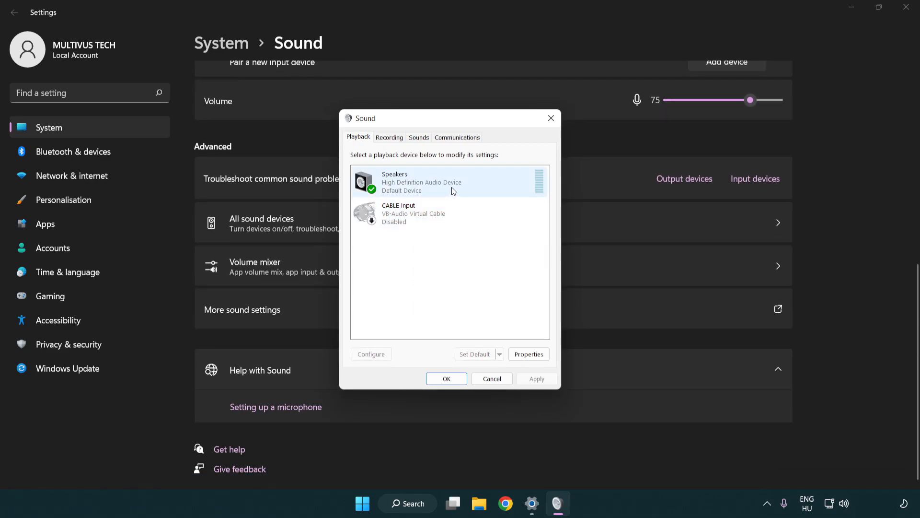
right_click(422, 183)
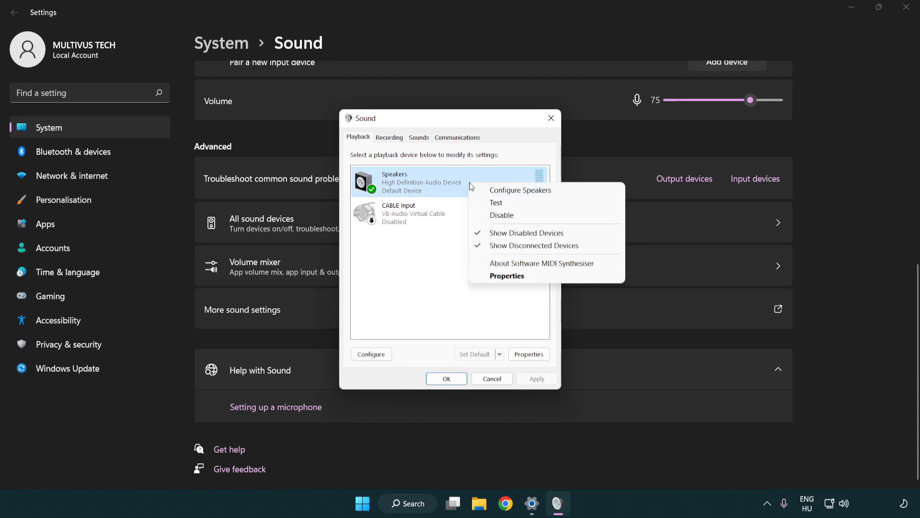
mouse_move(520, 189)
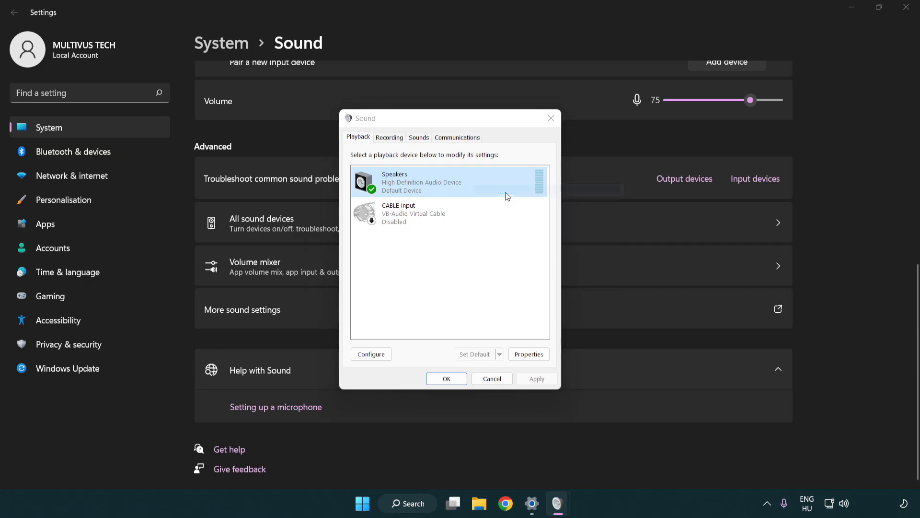
- Run Speaker Setup keeping 7.1 Surround with front and surround full-range speakers, and finish
left_click(370, 354)
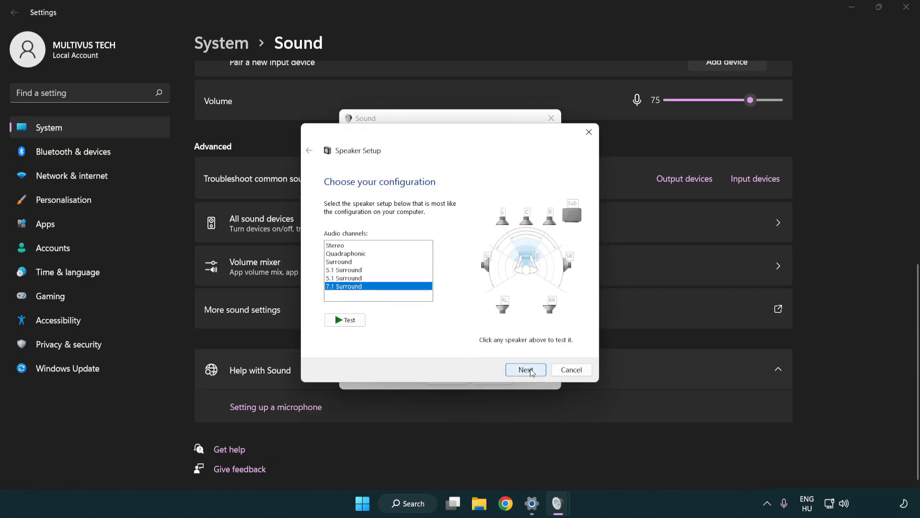
left_click(524, 369)
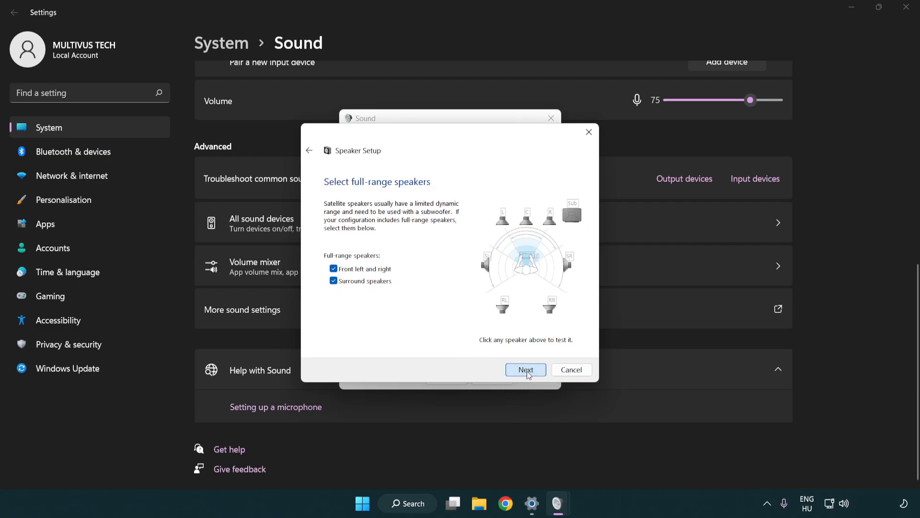
left_click(525, 369)
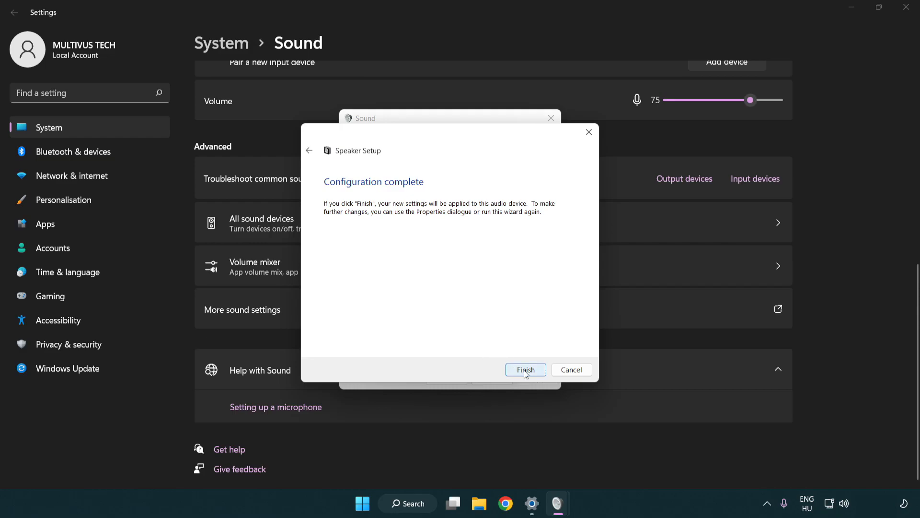
left_click(524, 369)
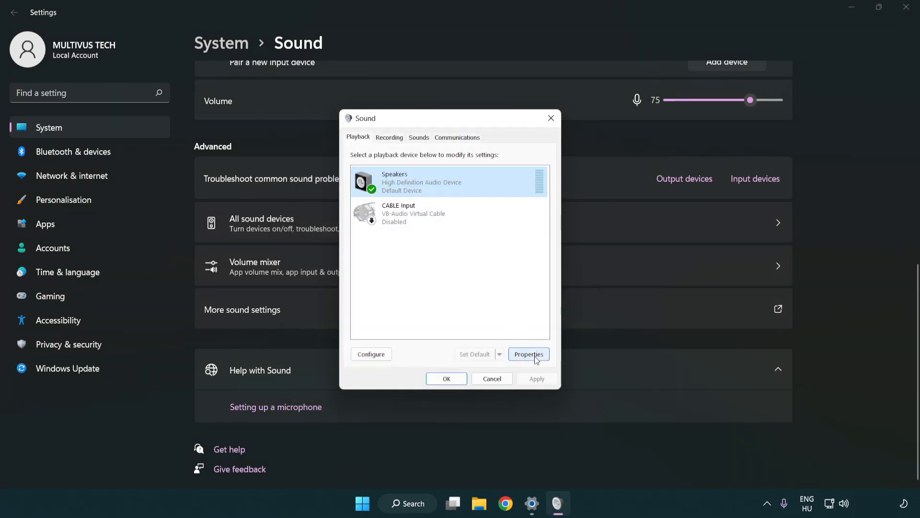
- View the Speakers device's Enhancements settings, where all enhancements are disabled
left_click(528, 353)
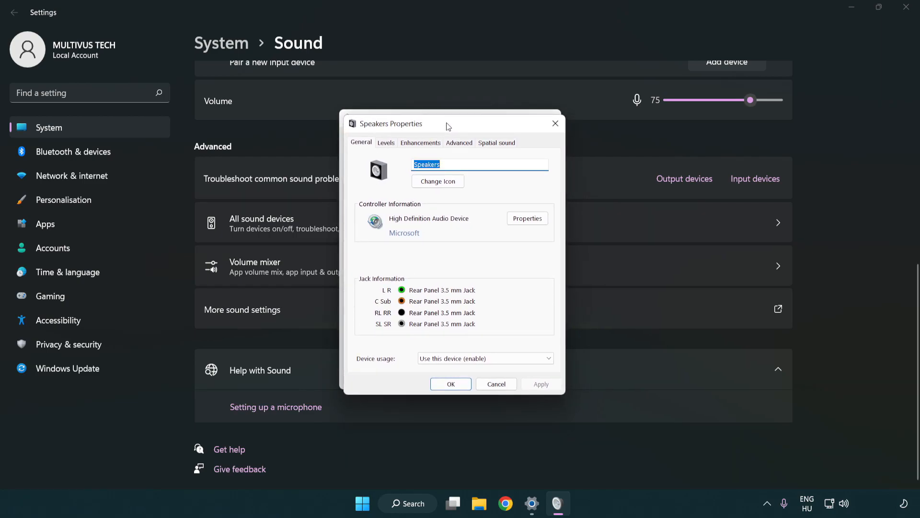
left_click(420, 142)
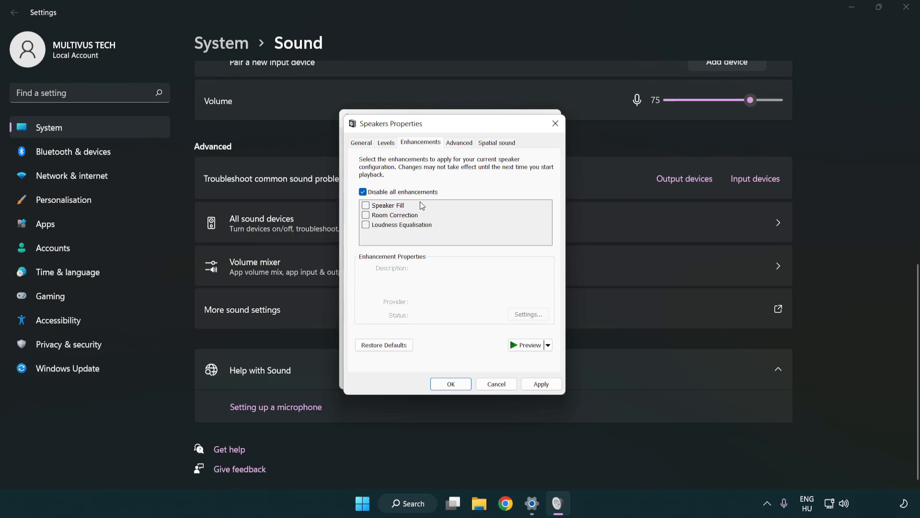
mouse_move(461, 145)
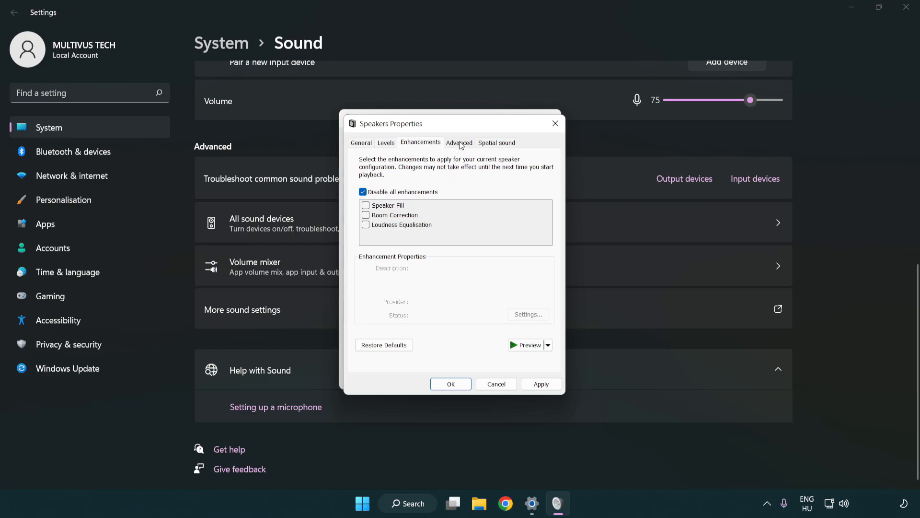
- Set the speakers' default format to 16 bit, 48000 Hz (DVD Quality) and confirm both dialogs
left_click(459, 142)
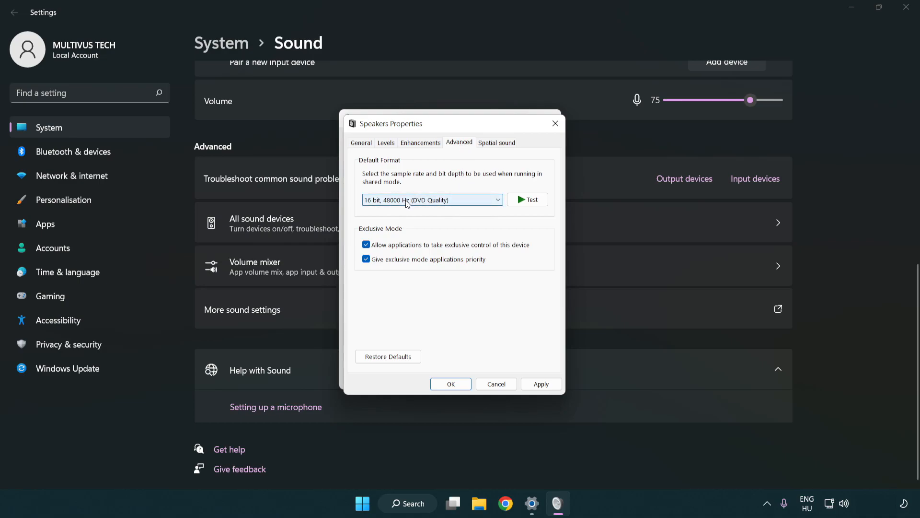
left_click(431, 199)
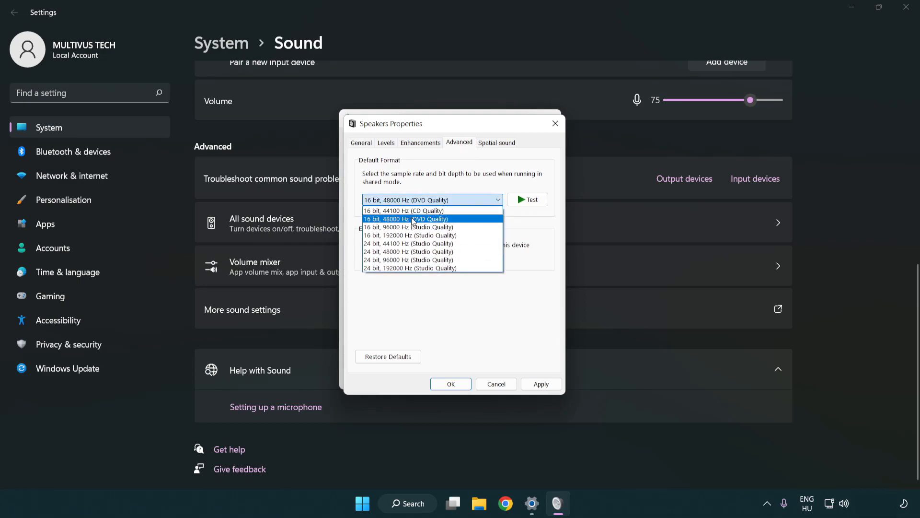
left_click(406, 219)
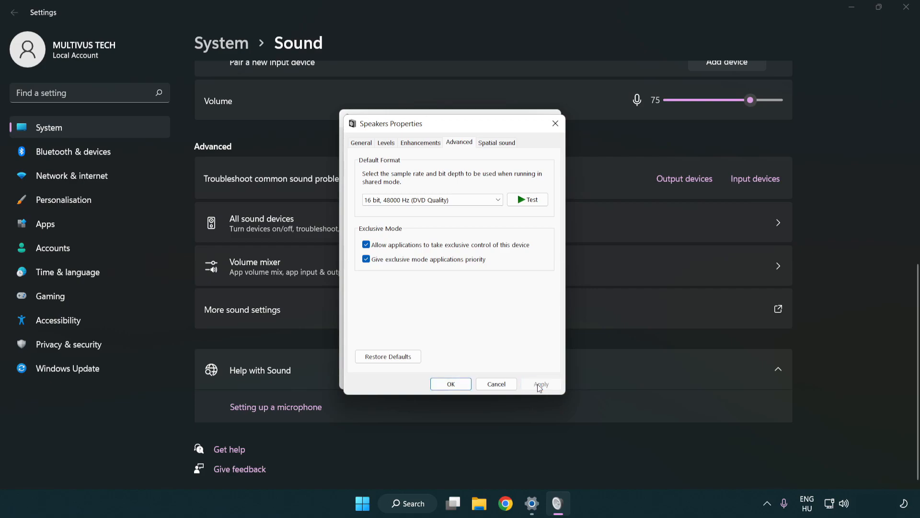
mouse_move(451, 384)
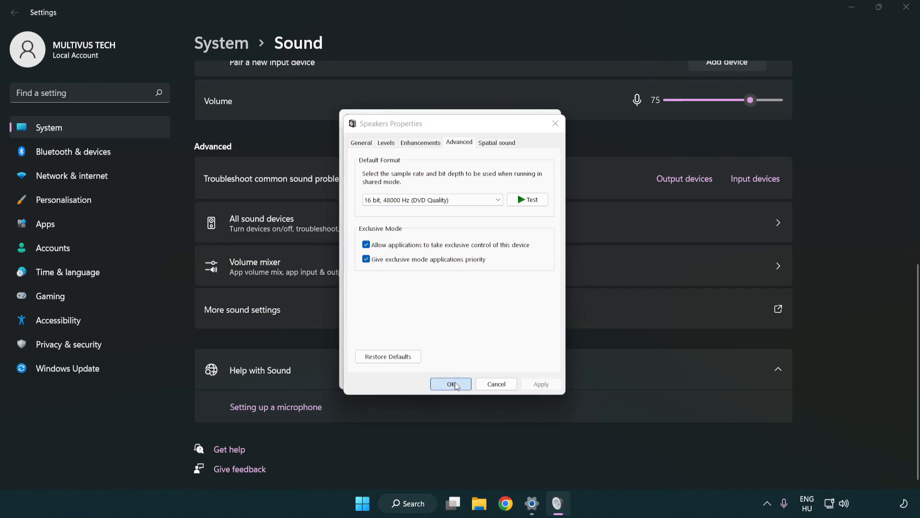
left_click(451, 384)
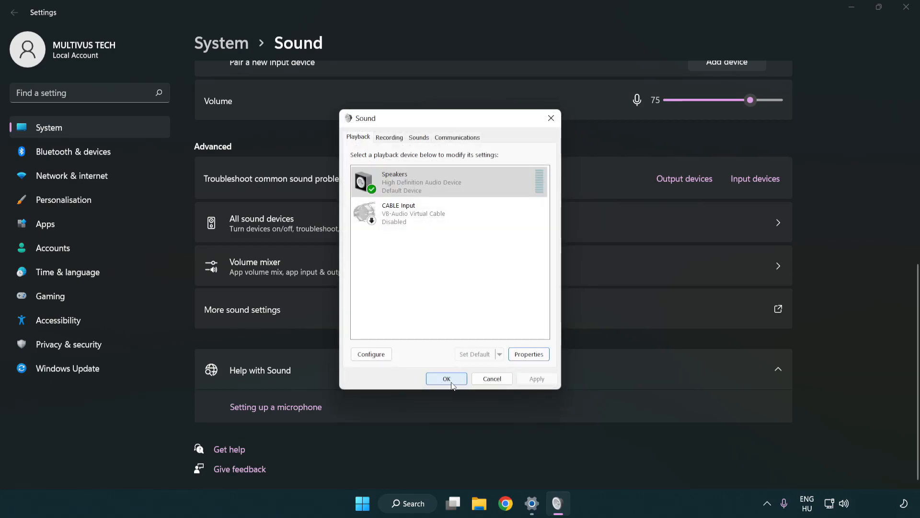
left_click(446, 377)
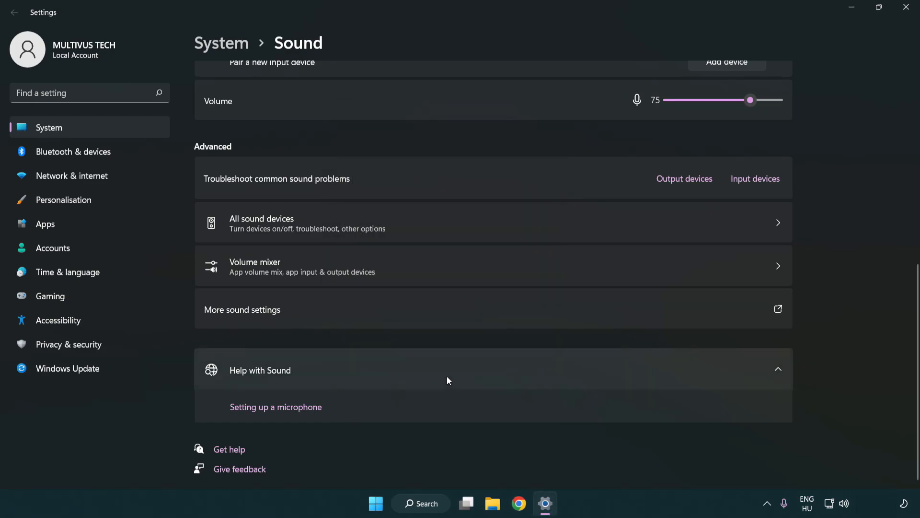
mouse_move(905, 10)
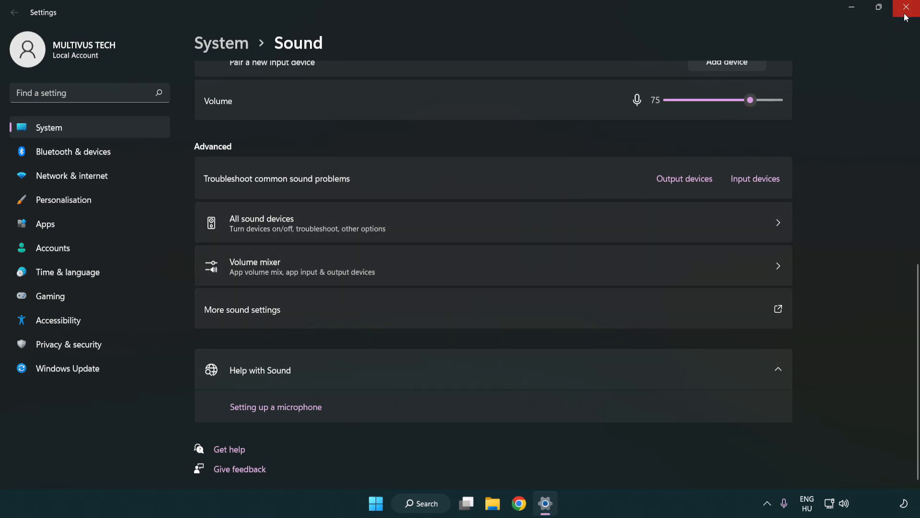
- Close the Settings window, returning to the desktop
left_click(906, 7)
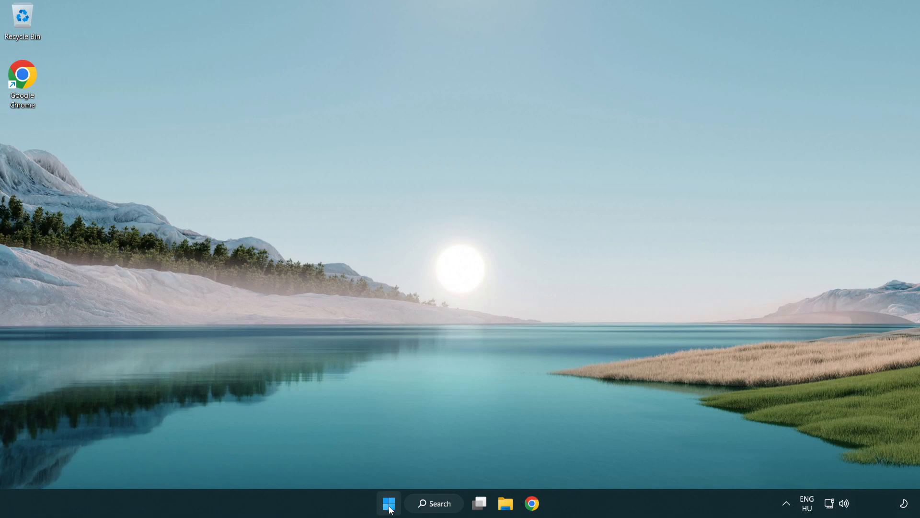
left_click(609, 463)
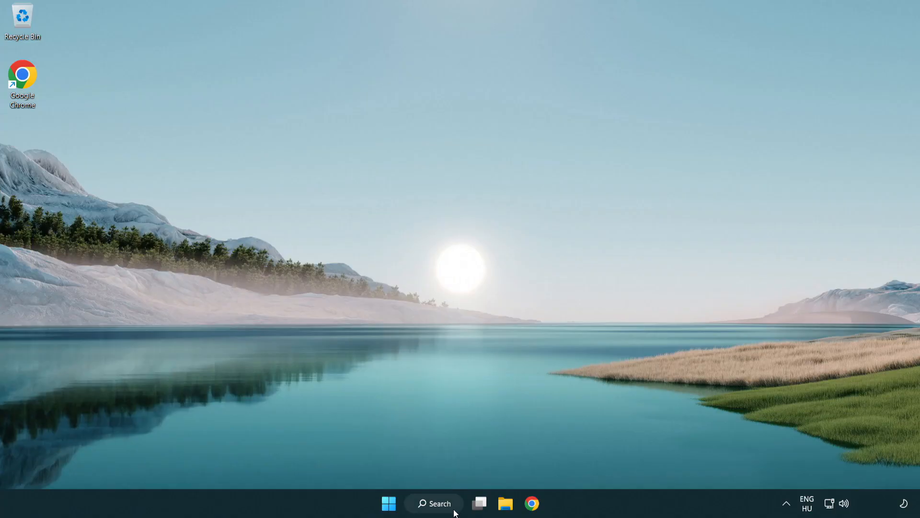
- Launch Device Manager via search and select High Definition Audio Device under Sound, video and game controllers
left_click(434, 503)
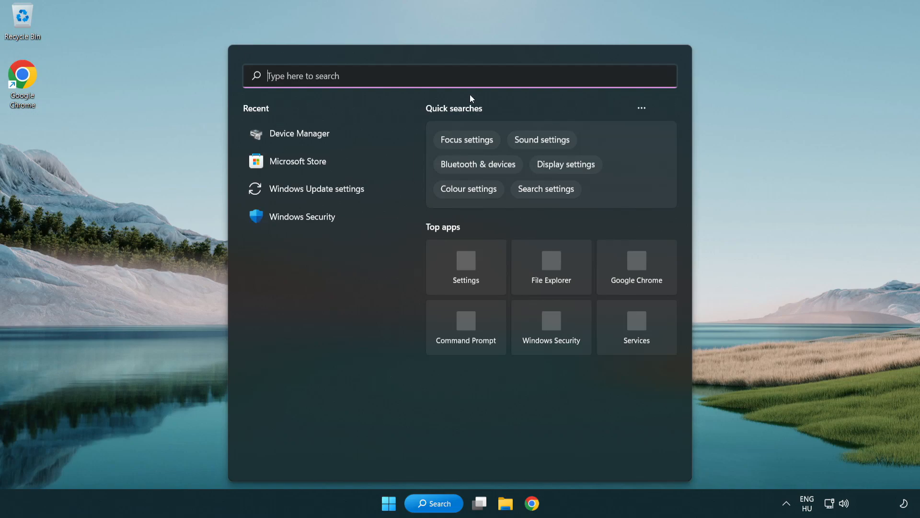
type("device manager")
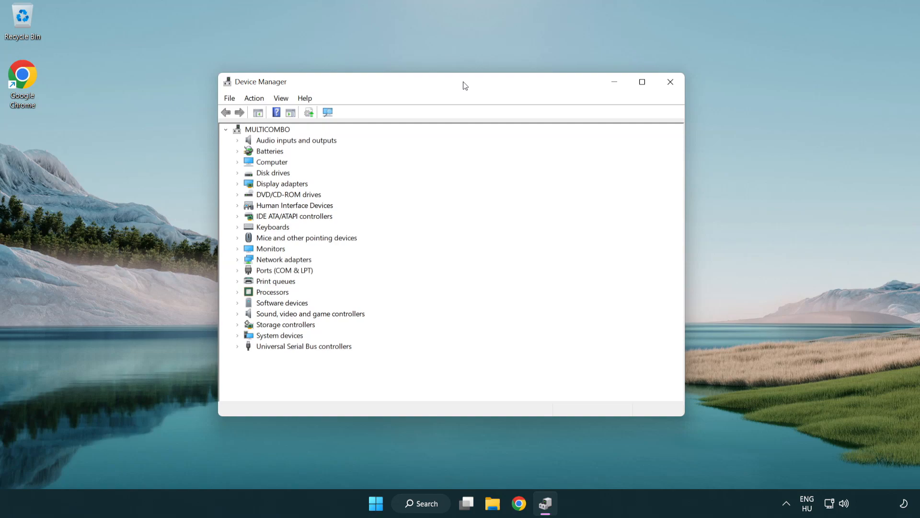
left_click(310, 312)
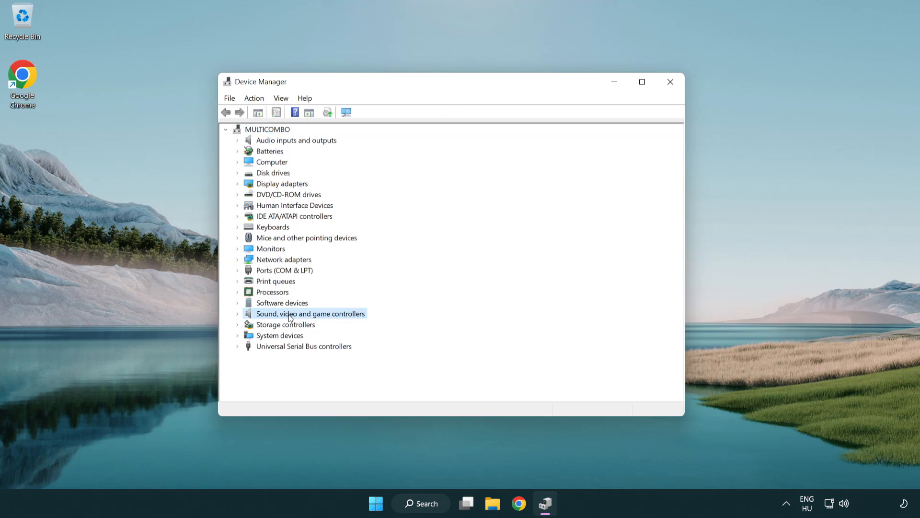
left_click(239, 312)
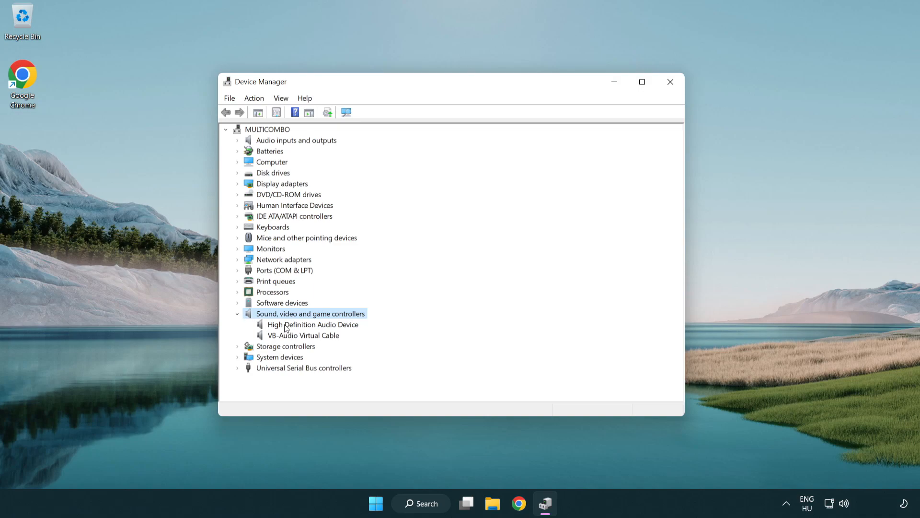
left_click(313, 325)
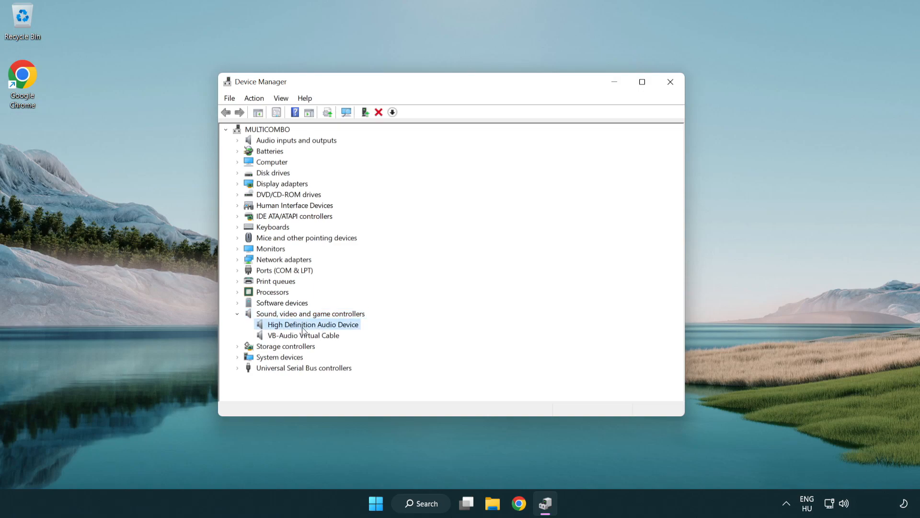
- Start a driver update for High Definition Audio Device, choosing to browse this computer for drivers
right_click(312, 324)
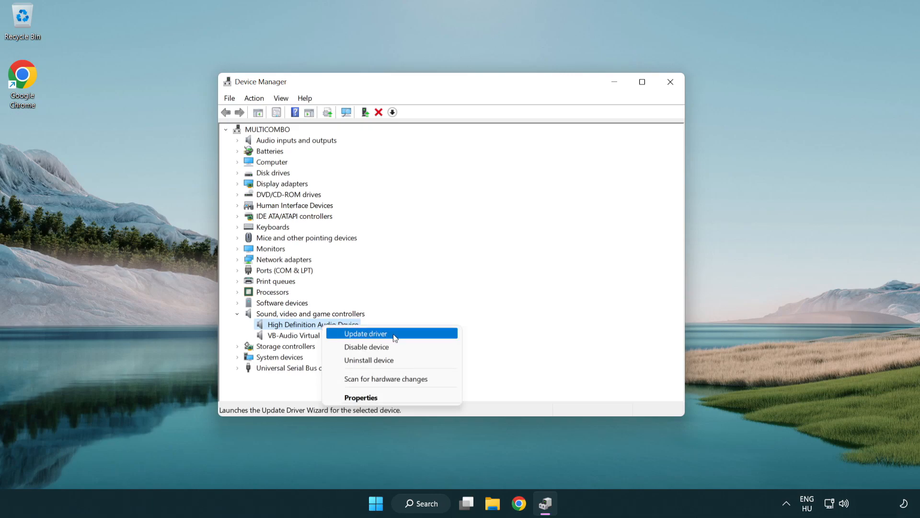
left_click(364, 333)
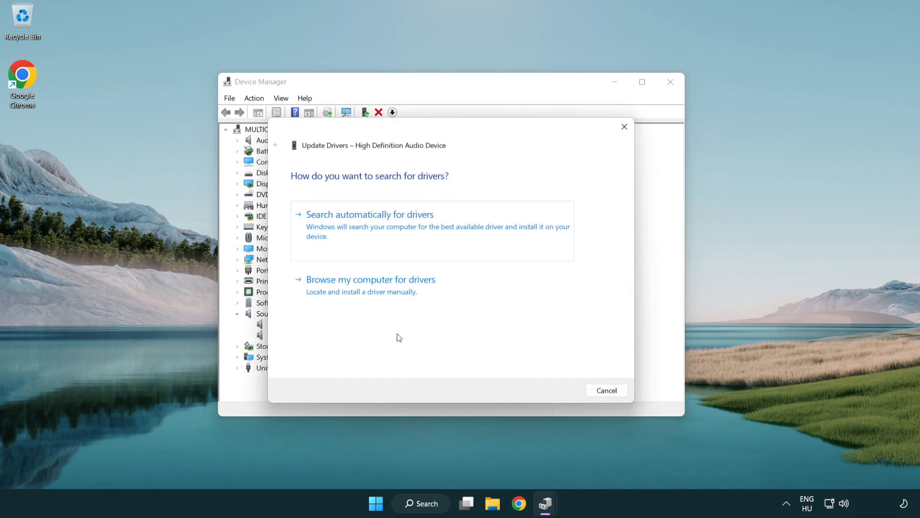
mouse_move(491, 231)
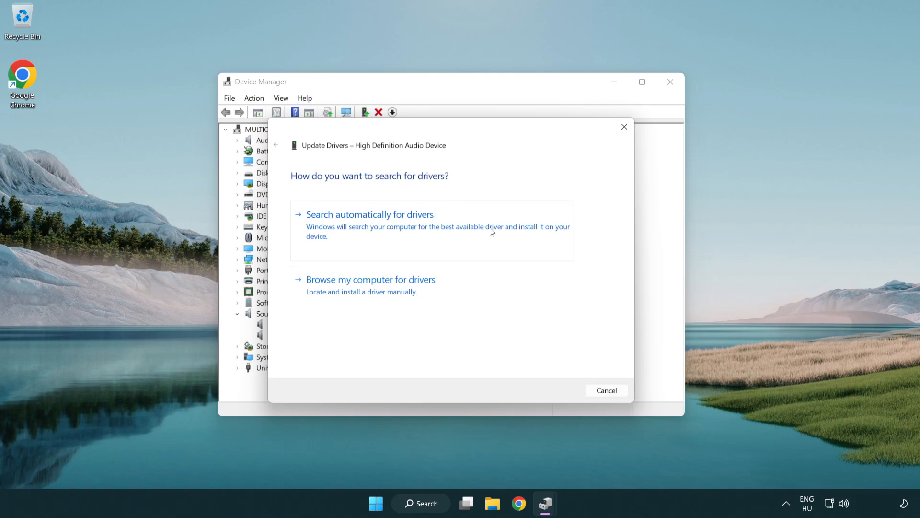
mouse_move(371, 300)
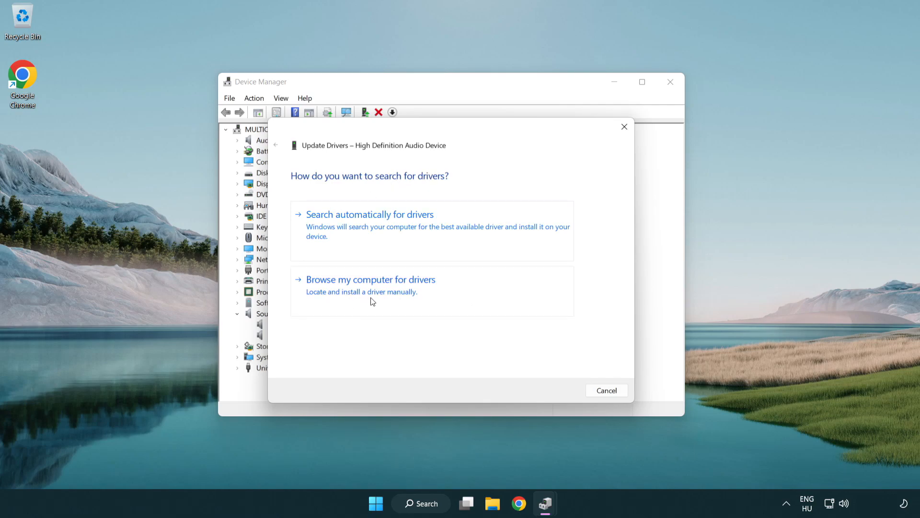
left_click(371, 279)
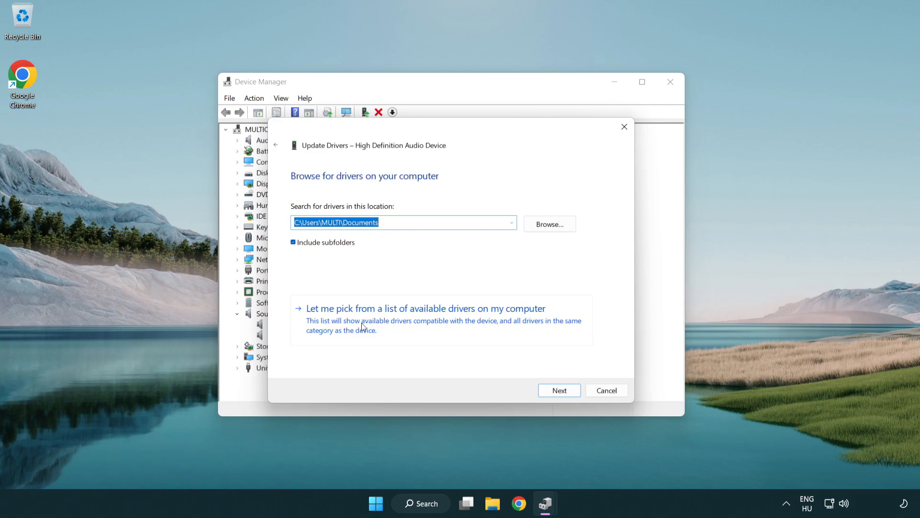
mouse_move(443, 327)
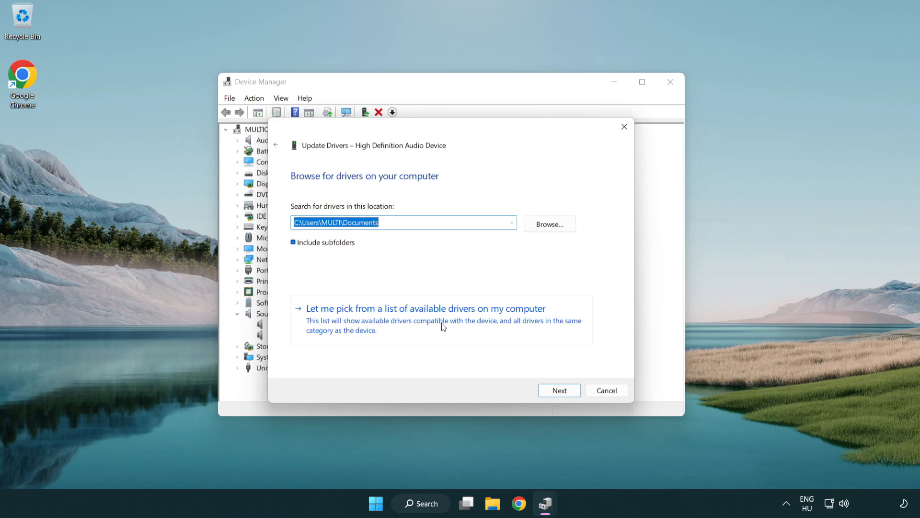
- Pick the High Definition Audio Device driver from the local list, install it despite the warning, then close Device Manager
left_click(425, 307)
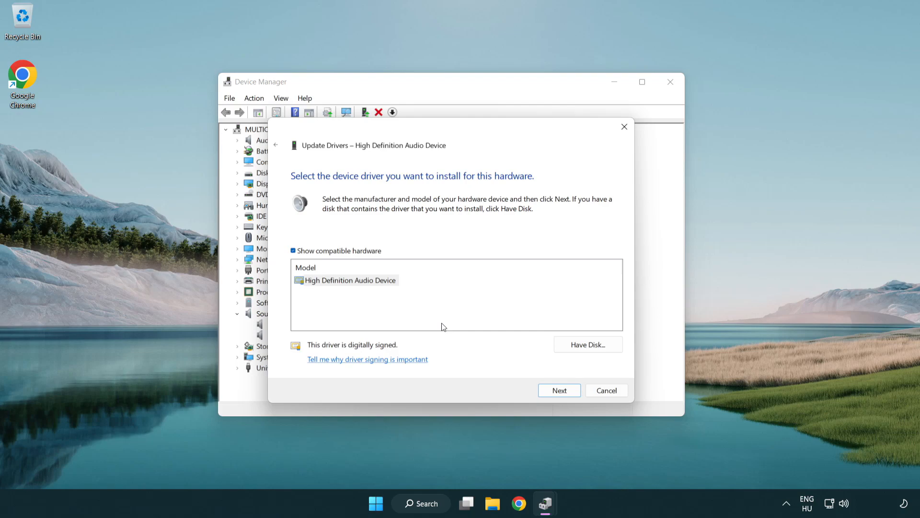
left_click(351, 279)
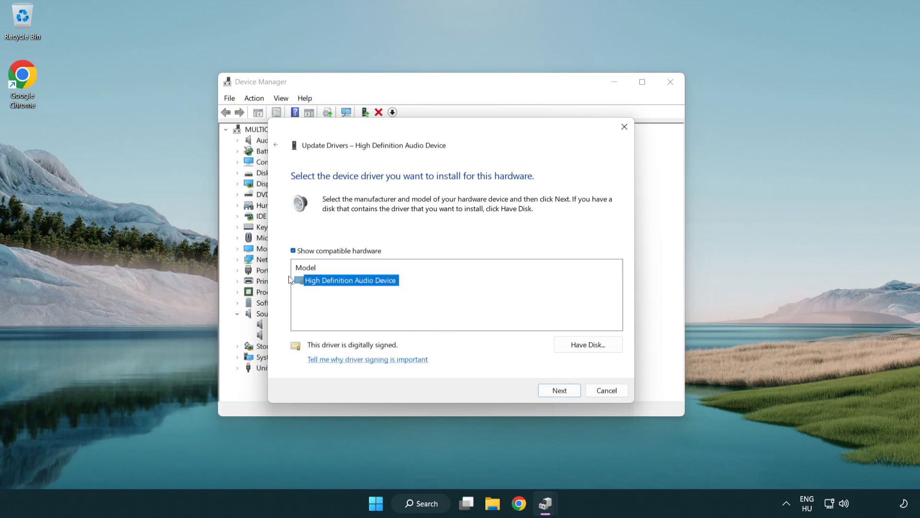
mouse_move(526, 360)
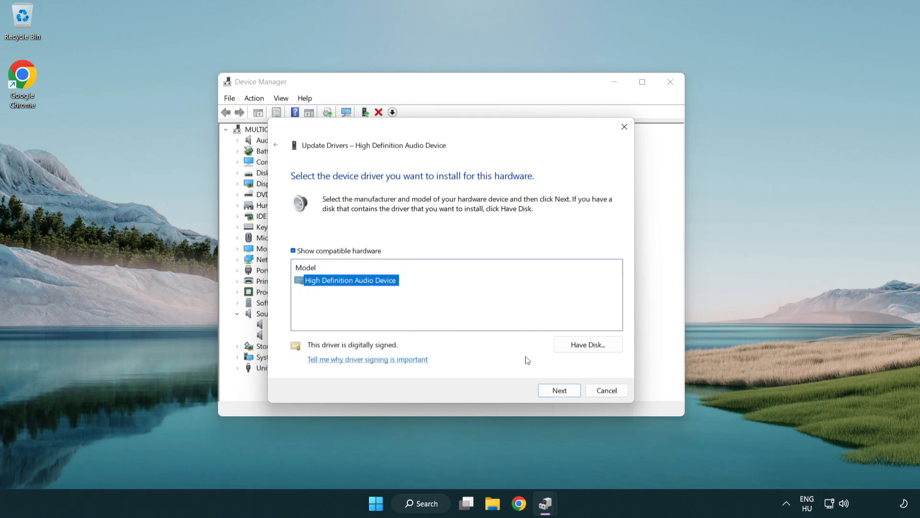
left_click(558, 390)
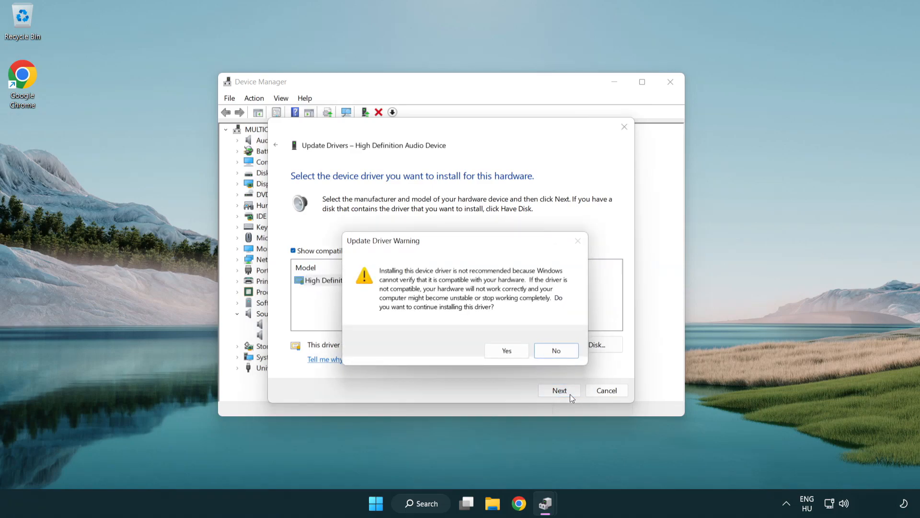
left_click(506, 351)
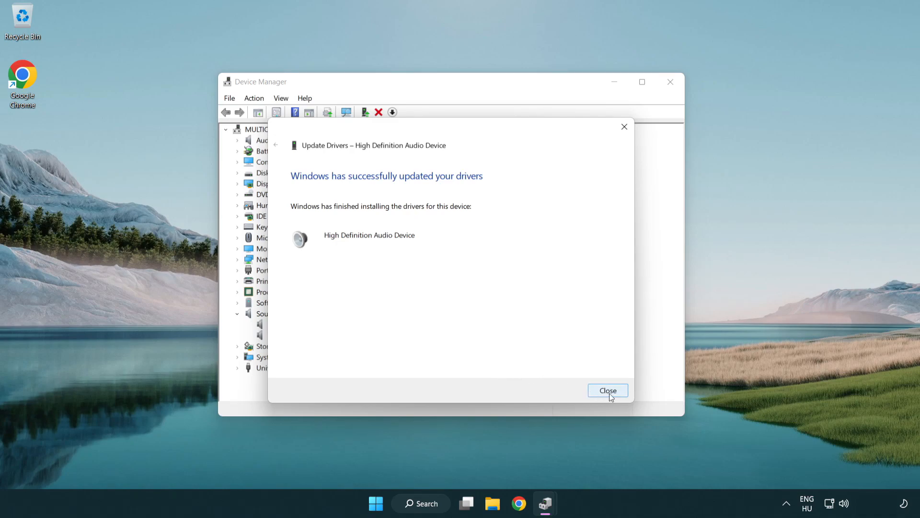
left_click(608, 390)
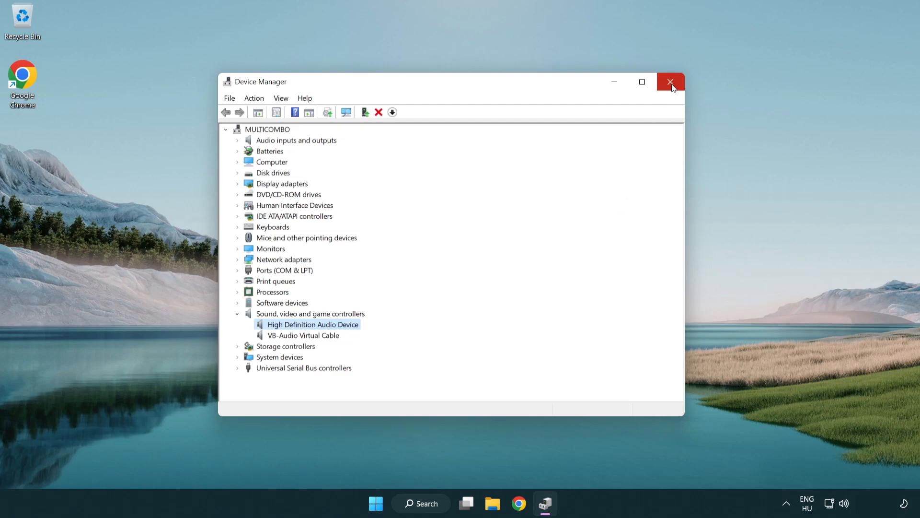
left_click(670, 81)
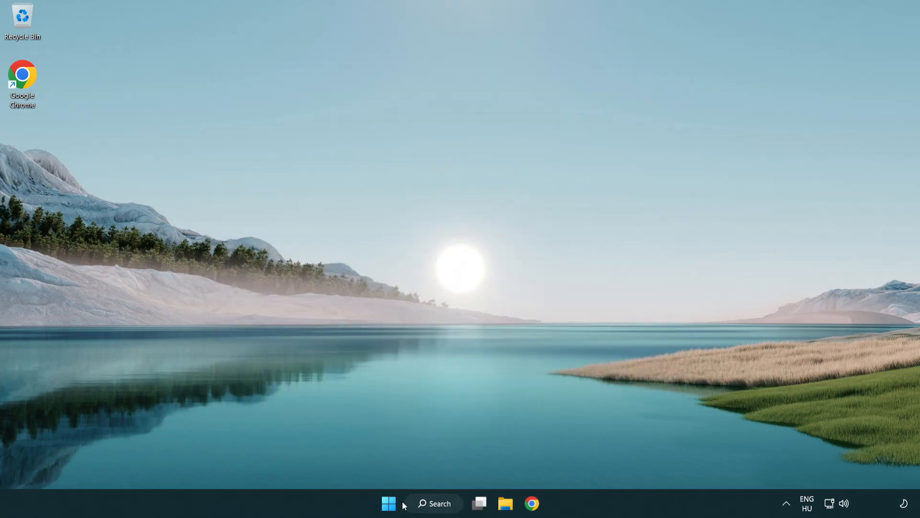
- From the system-tray volume icon's menu, start Troubleshoot sound problems to launch the Playing Audio troubleshooter
left_click(388, 504)
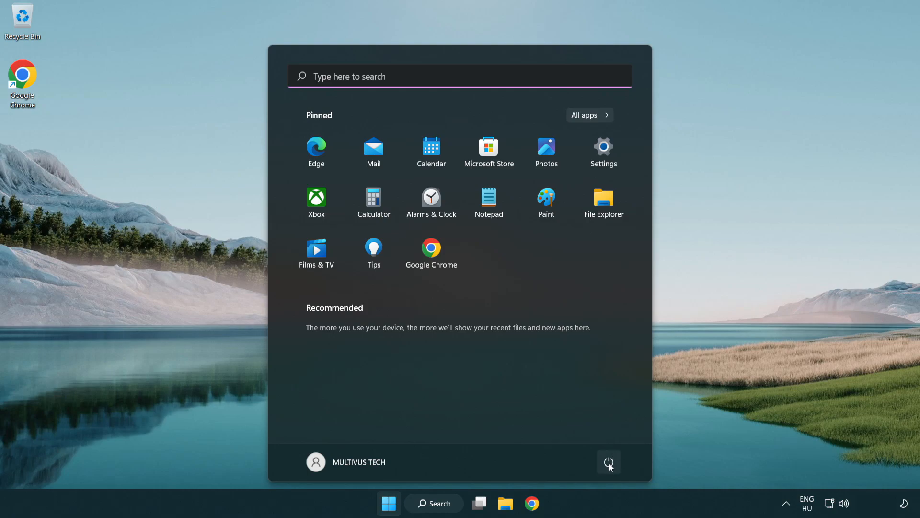
left_click(608, 462)
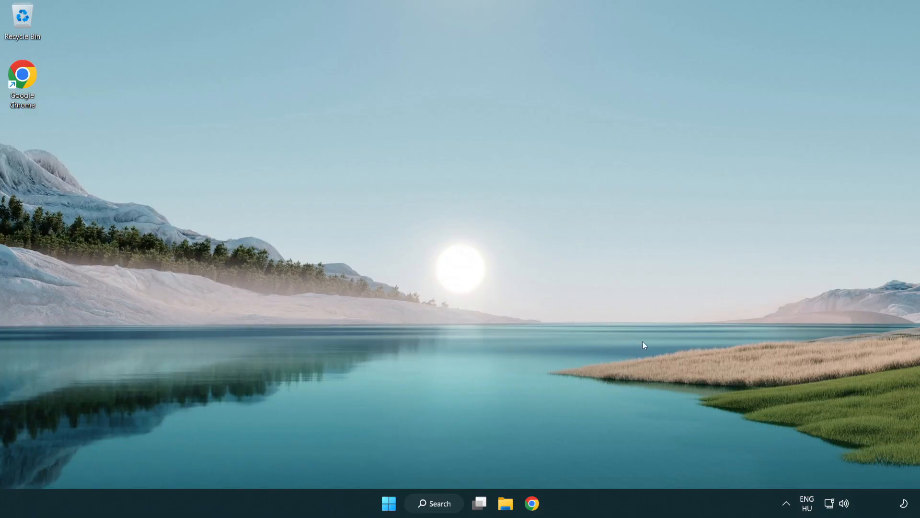
mouse_move(844, 503)
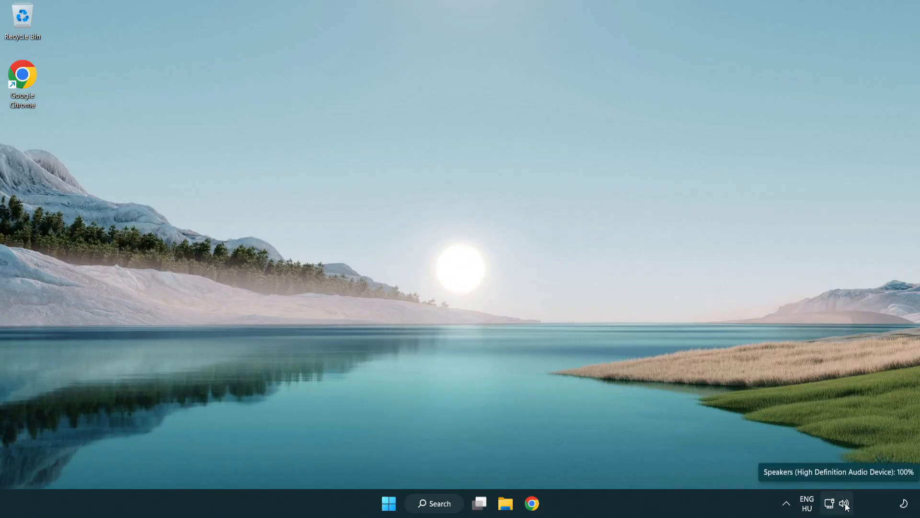
right_click(845, 503)
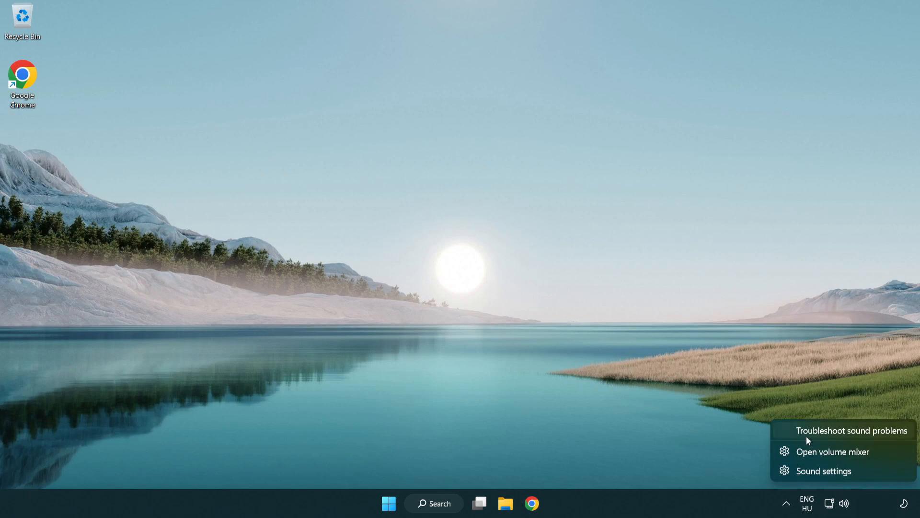
mouse_move(841, 435)
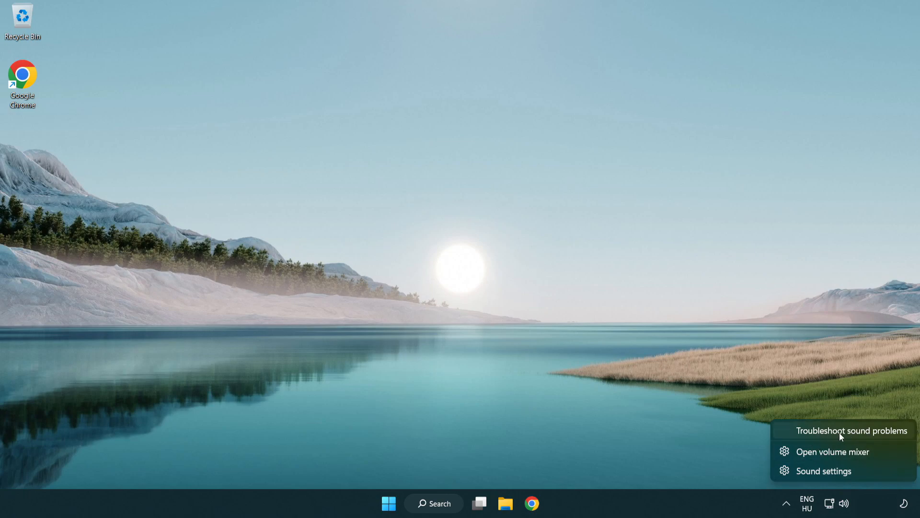
left_click(851, 431)
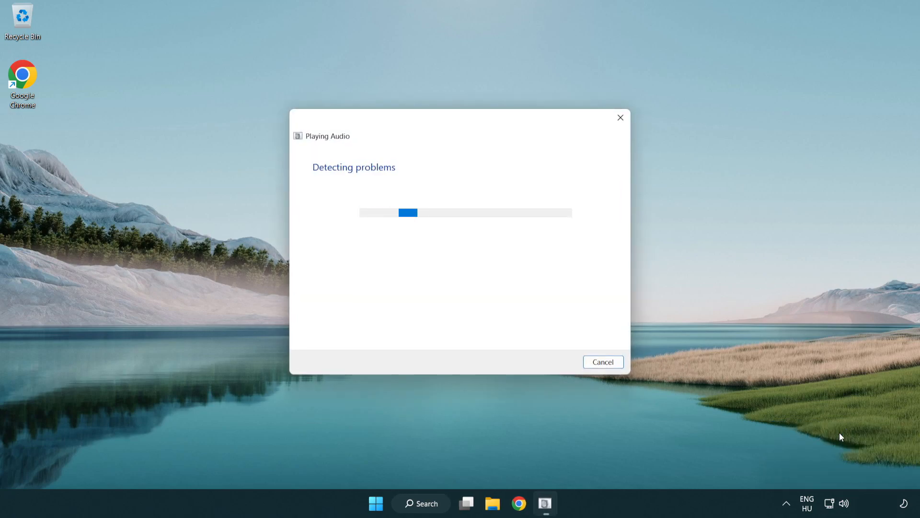